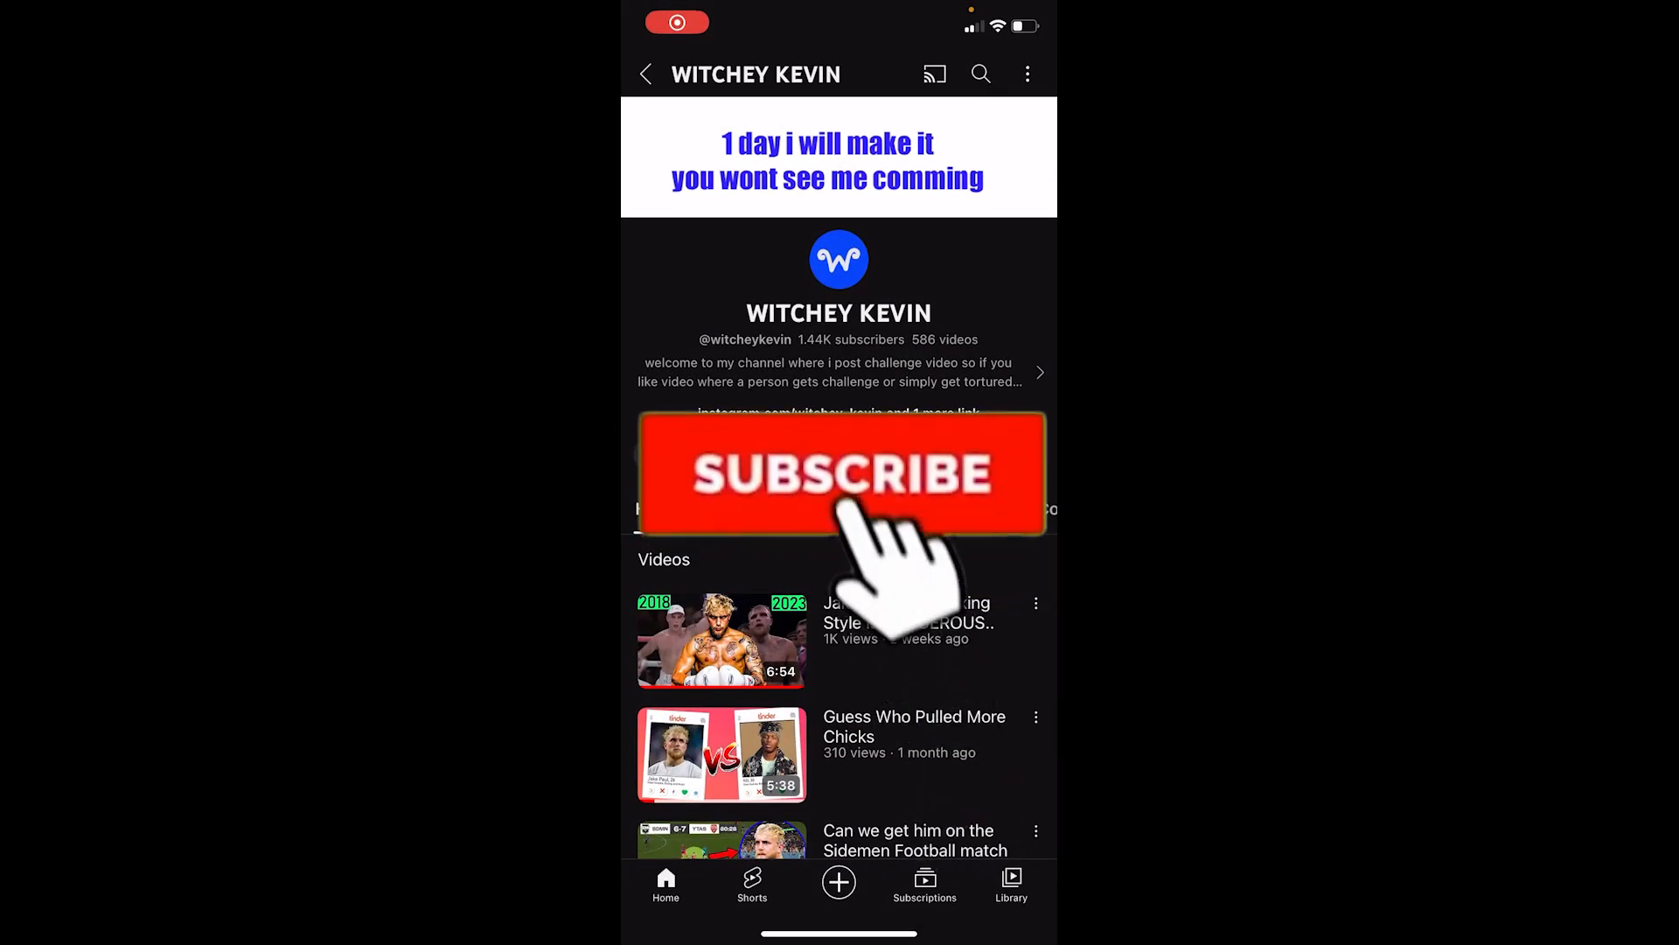
Copy the WITCHEY KEVIN channel link from the YouTube share sheet
left_click(838, 474)
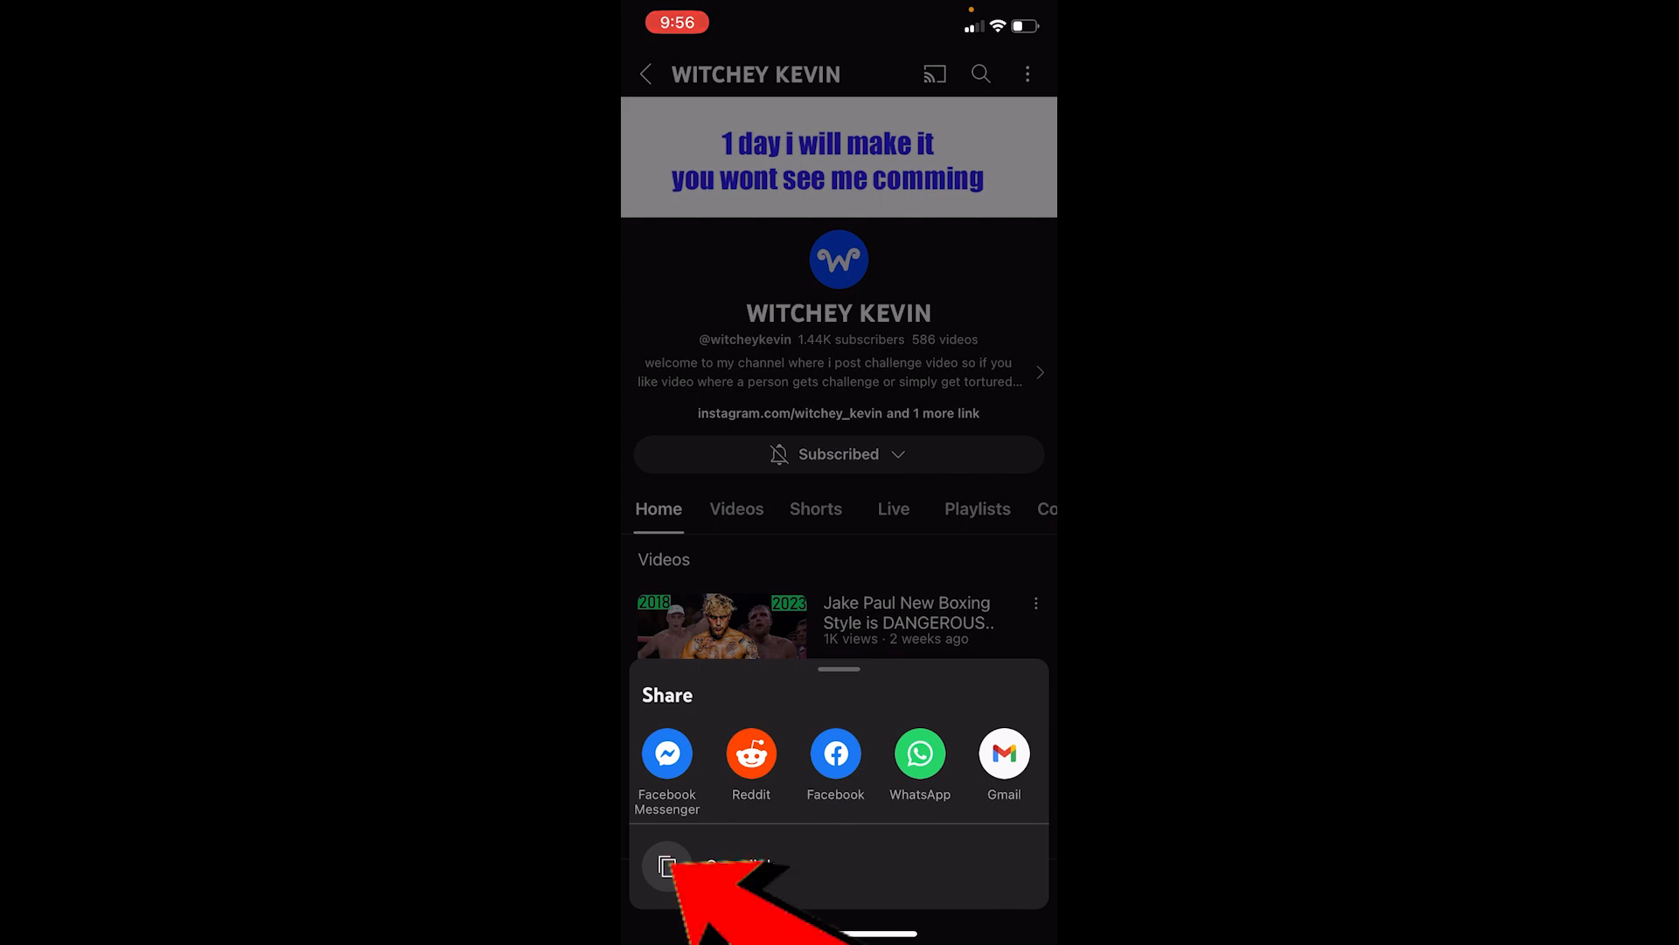
left_click(667, 862)
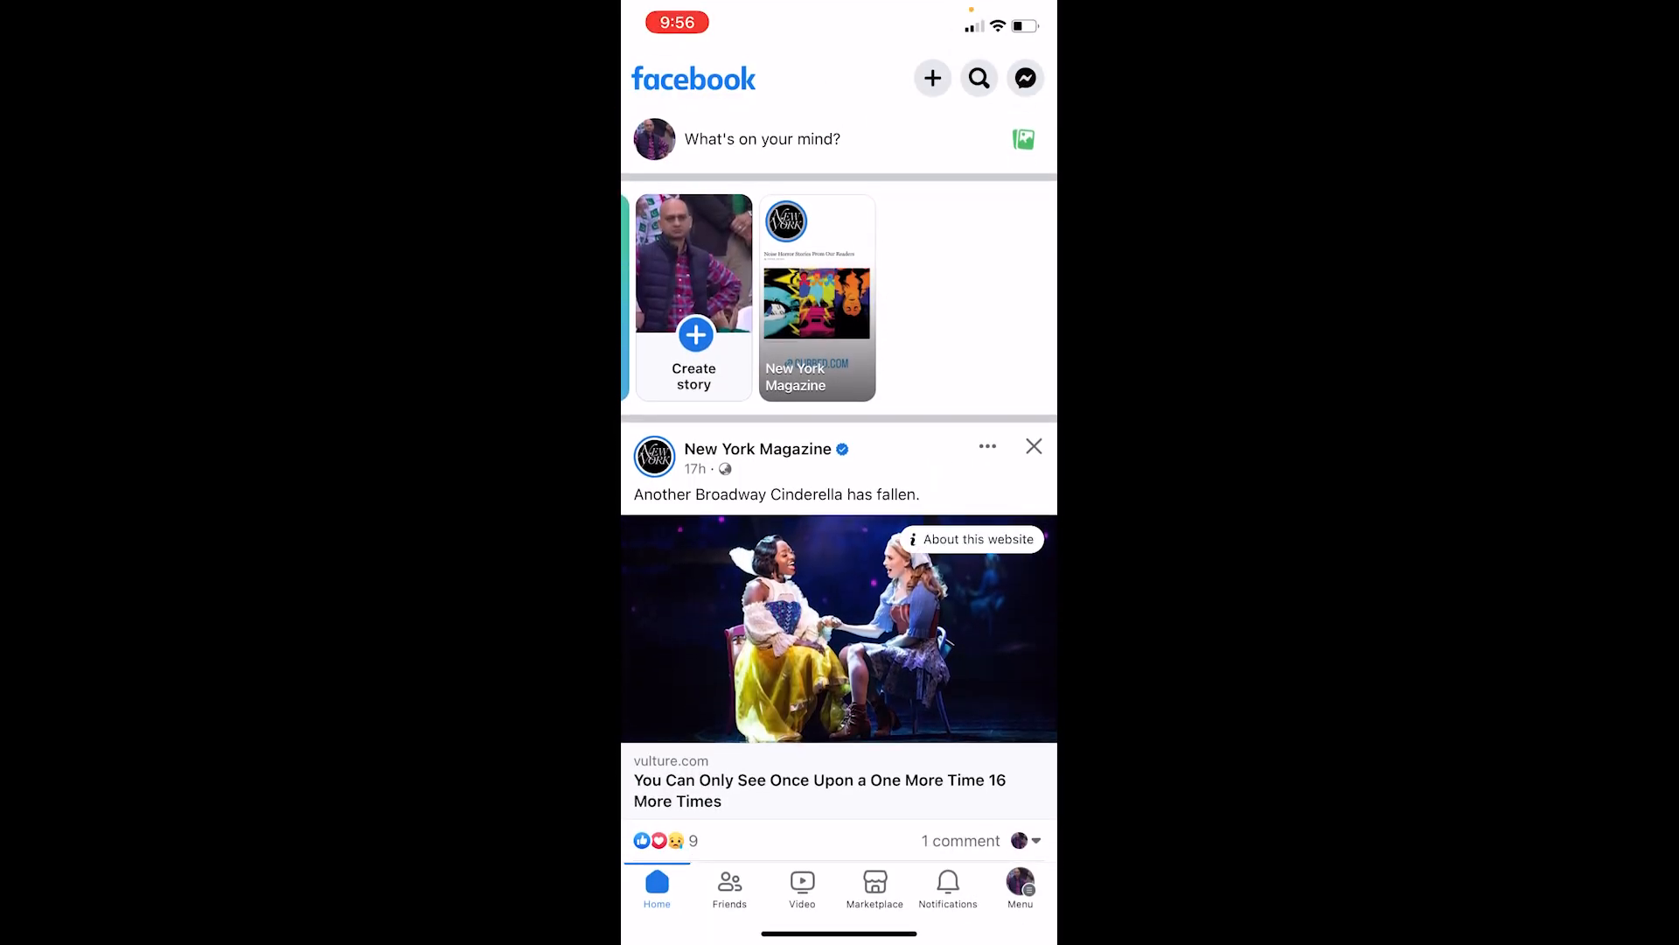
Go from the Facebook news feed to your own profile page
left_click(1018, 887)
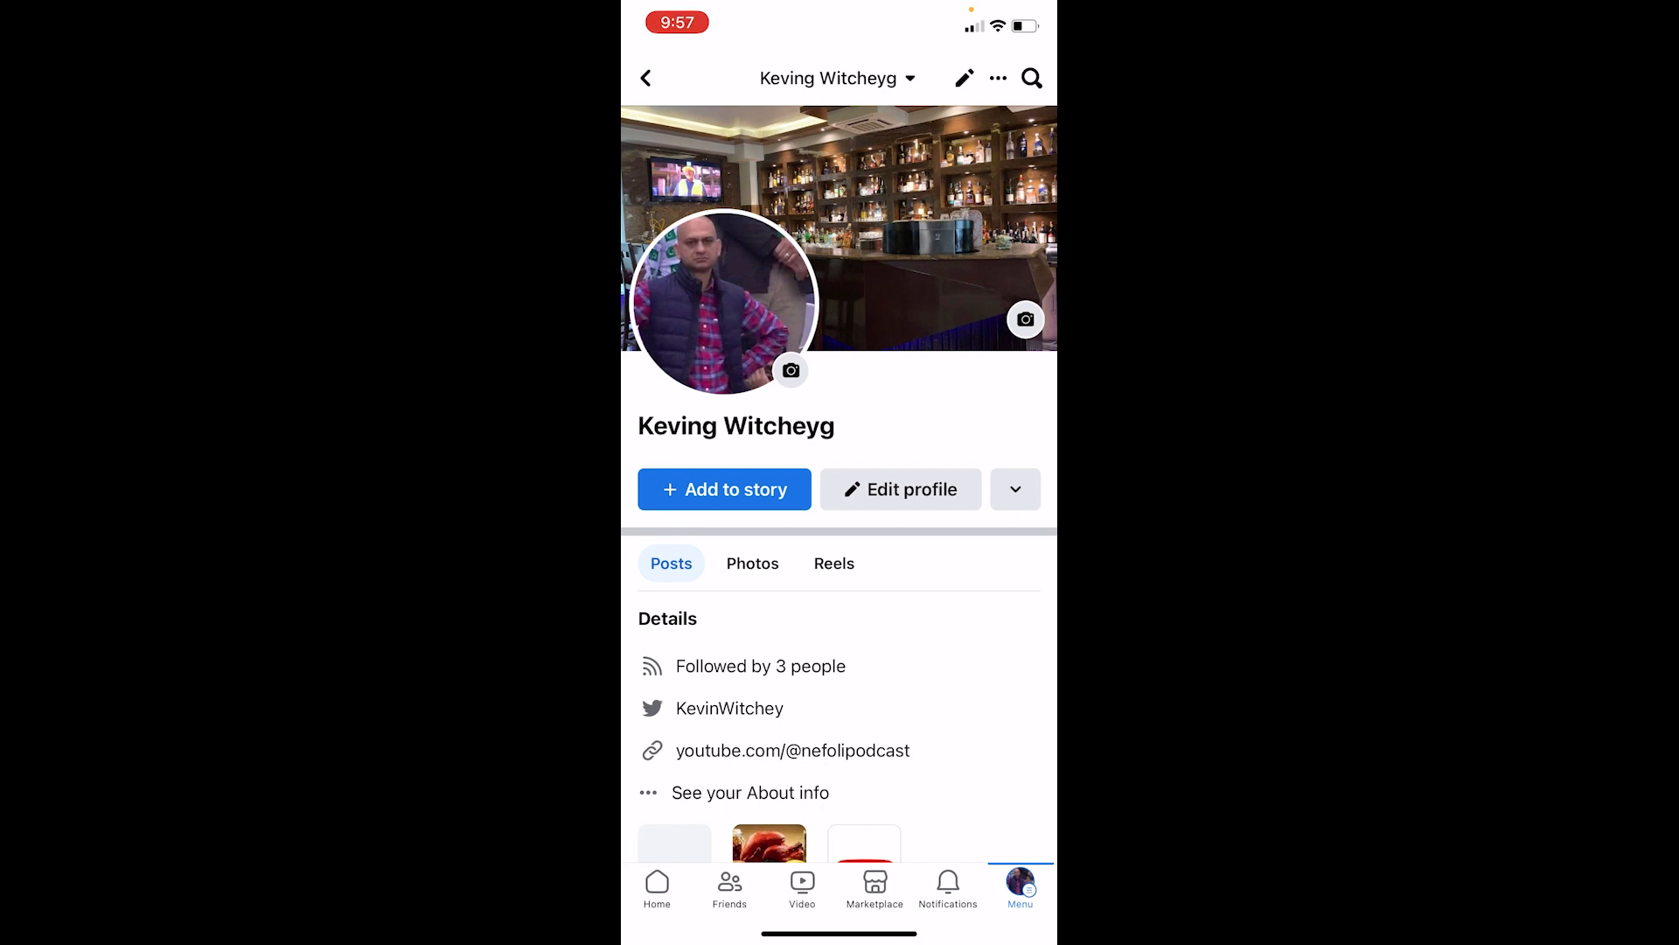
Enter Edit profile and reach the Links editor listing existing social links
left_click(901, 490)
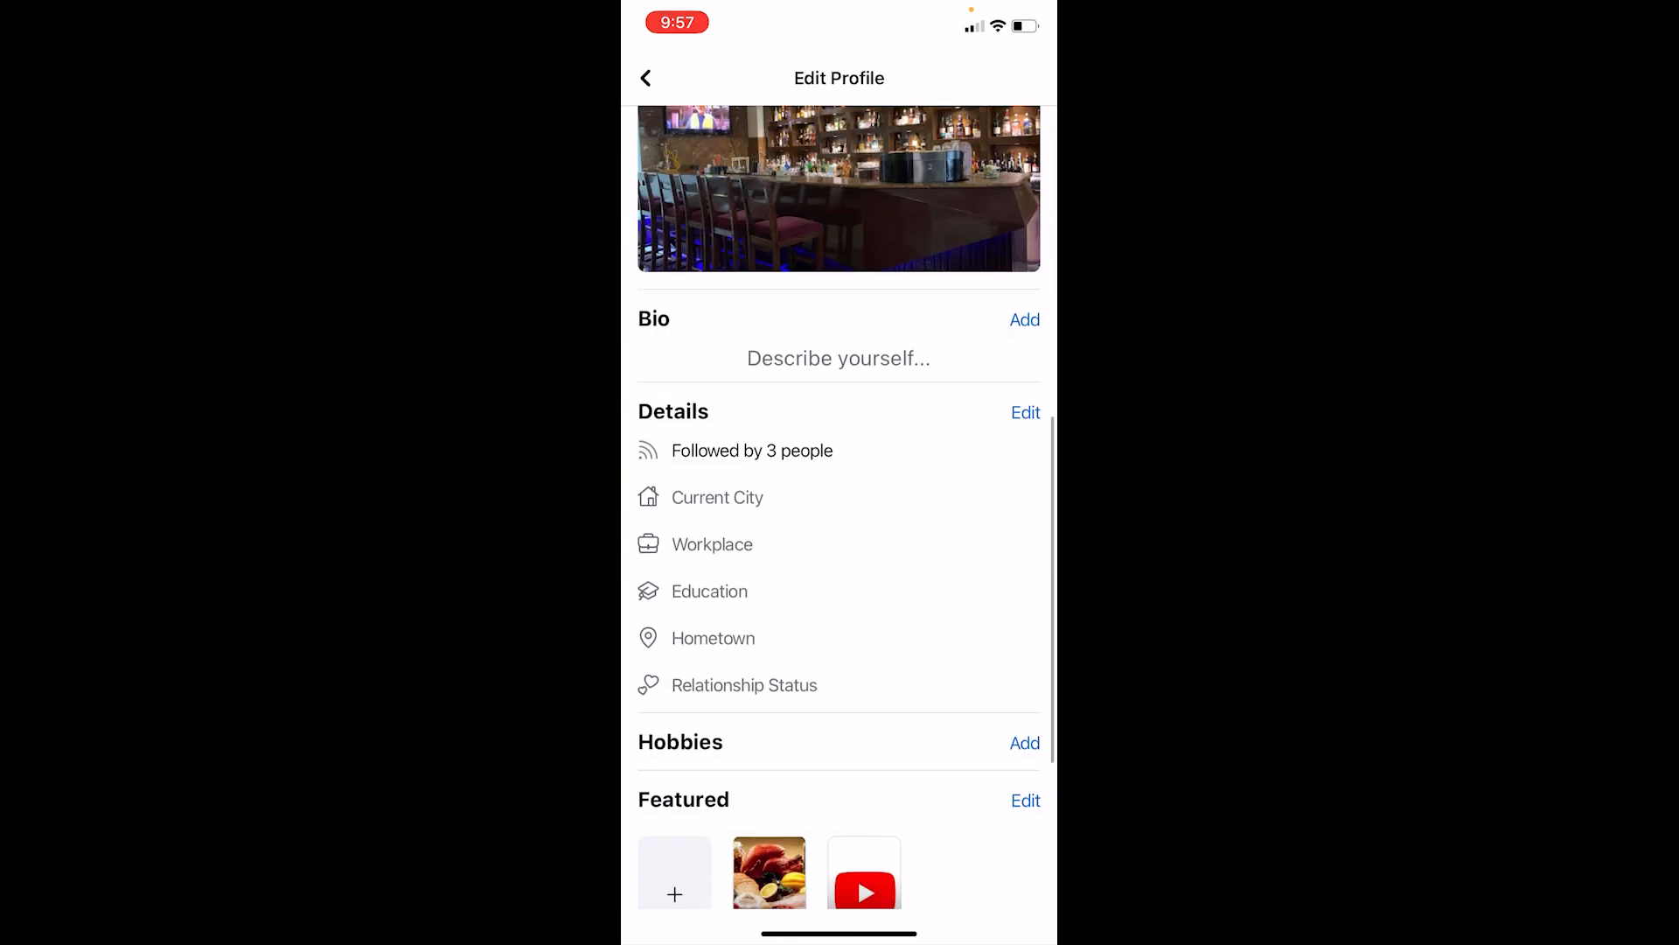
scroll("down", 3)
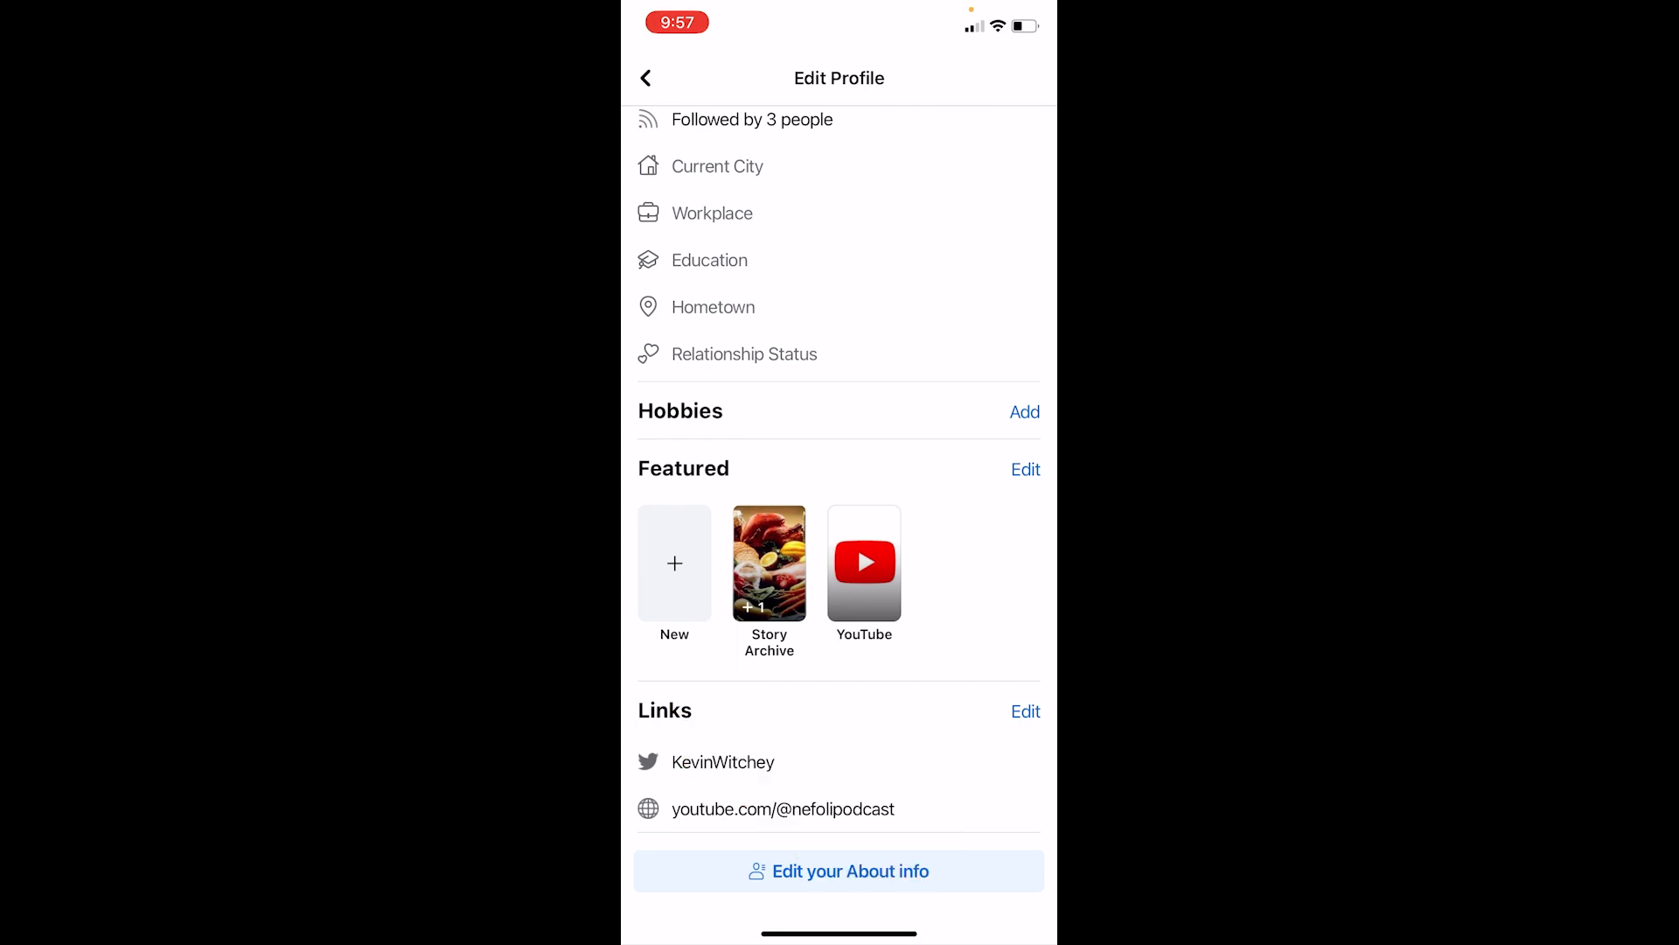
left_click(1024, 712)
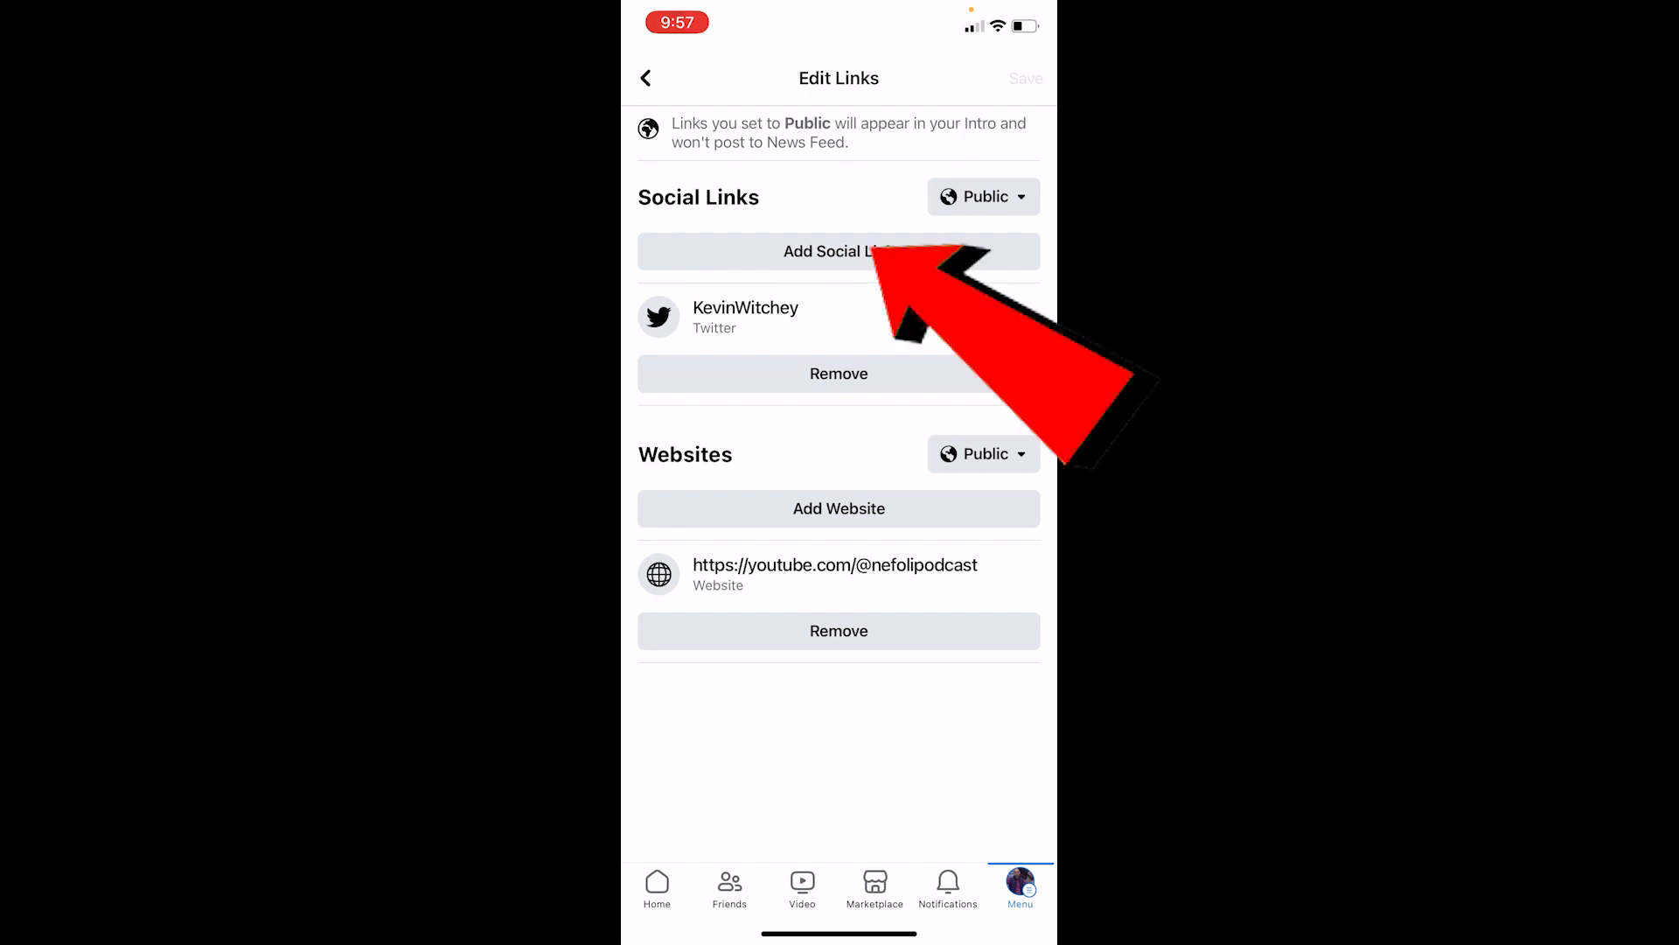
Add a new social link entry and choose YouTube as its platform
left_click(838, 251)
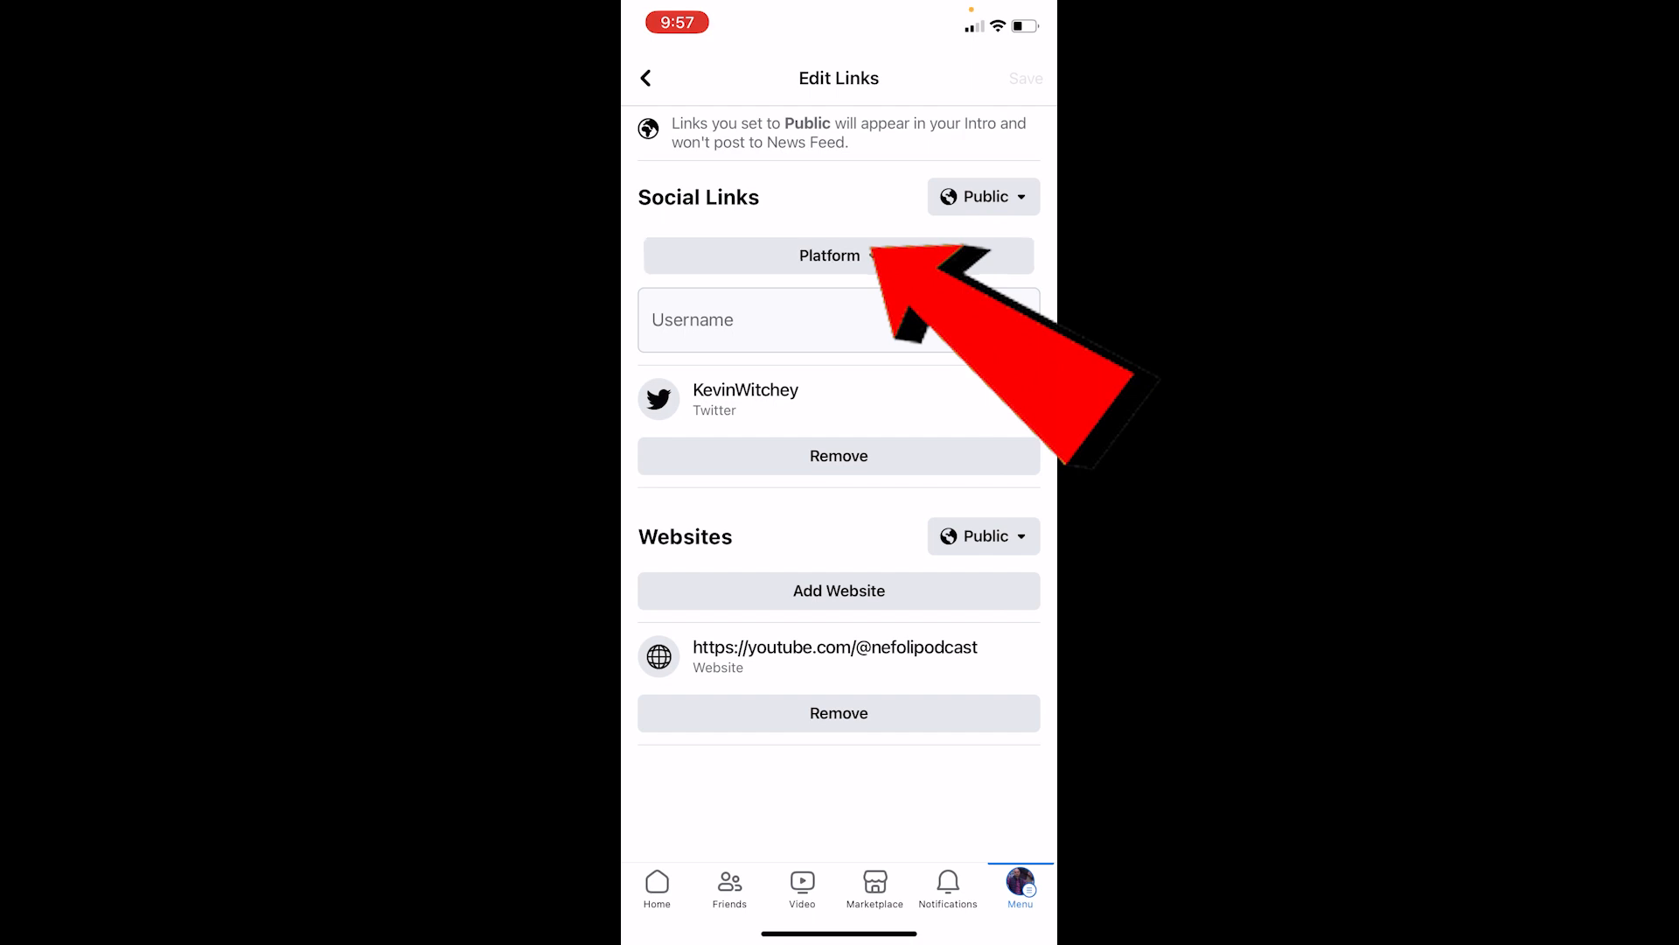
left_click(838, 255)
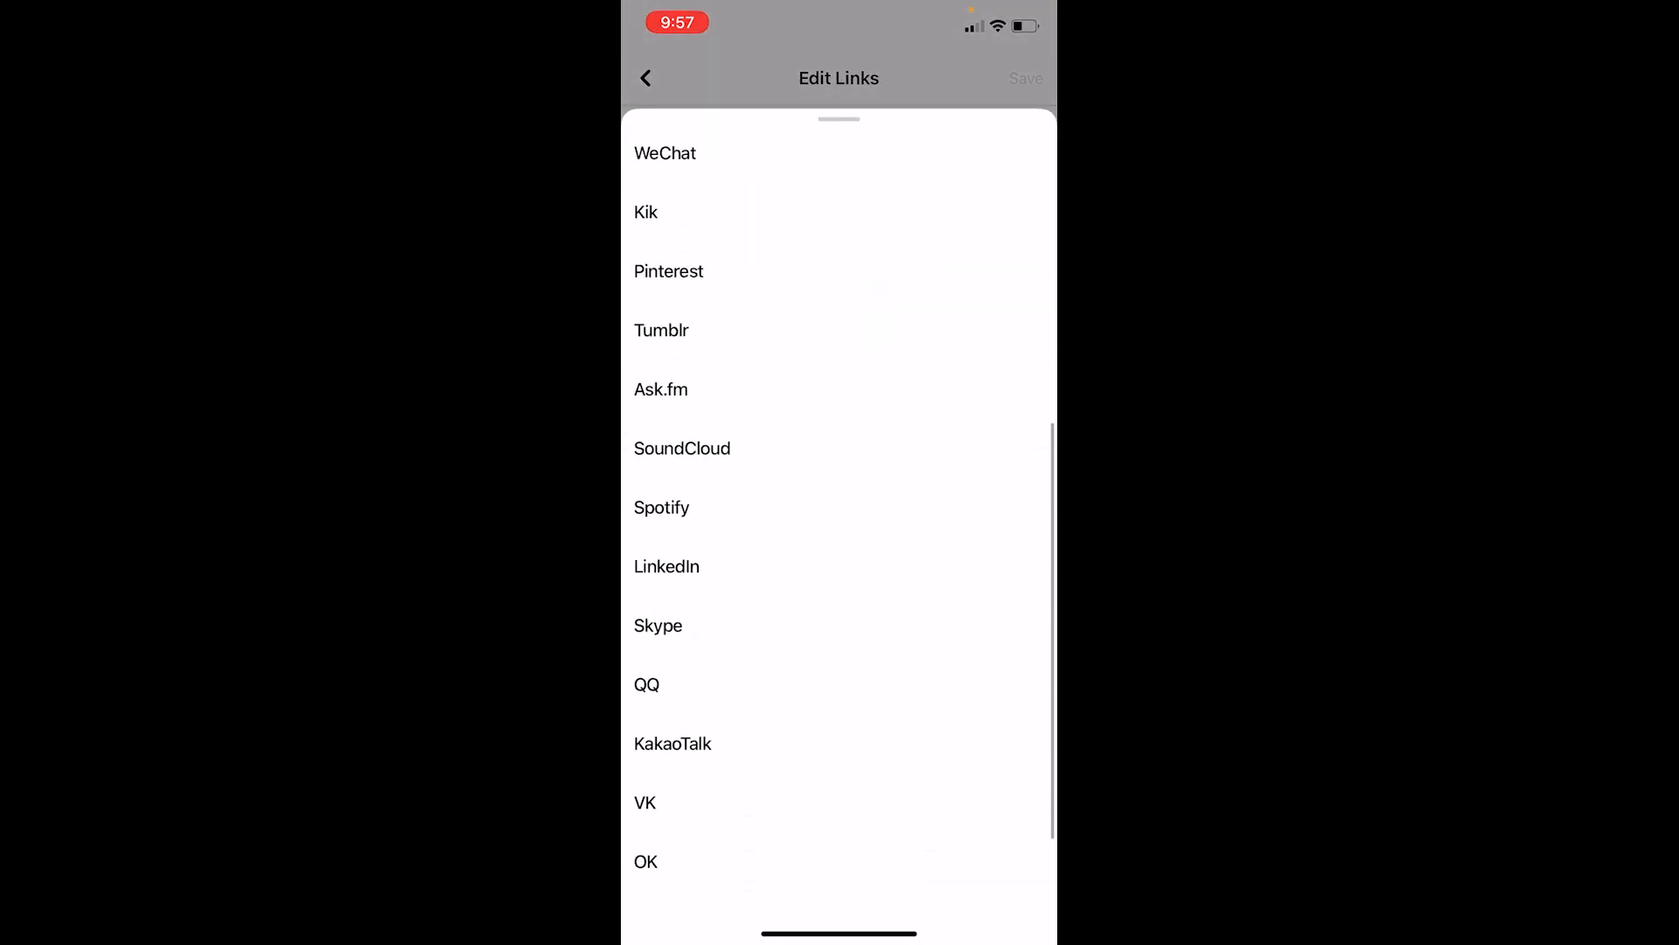
scroll("down", 3)
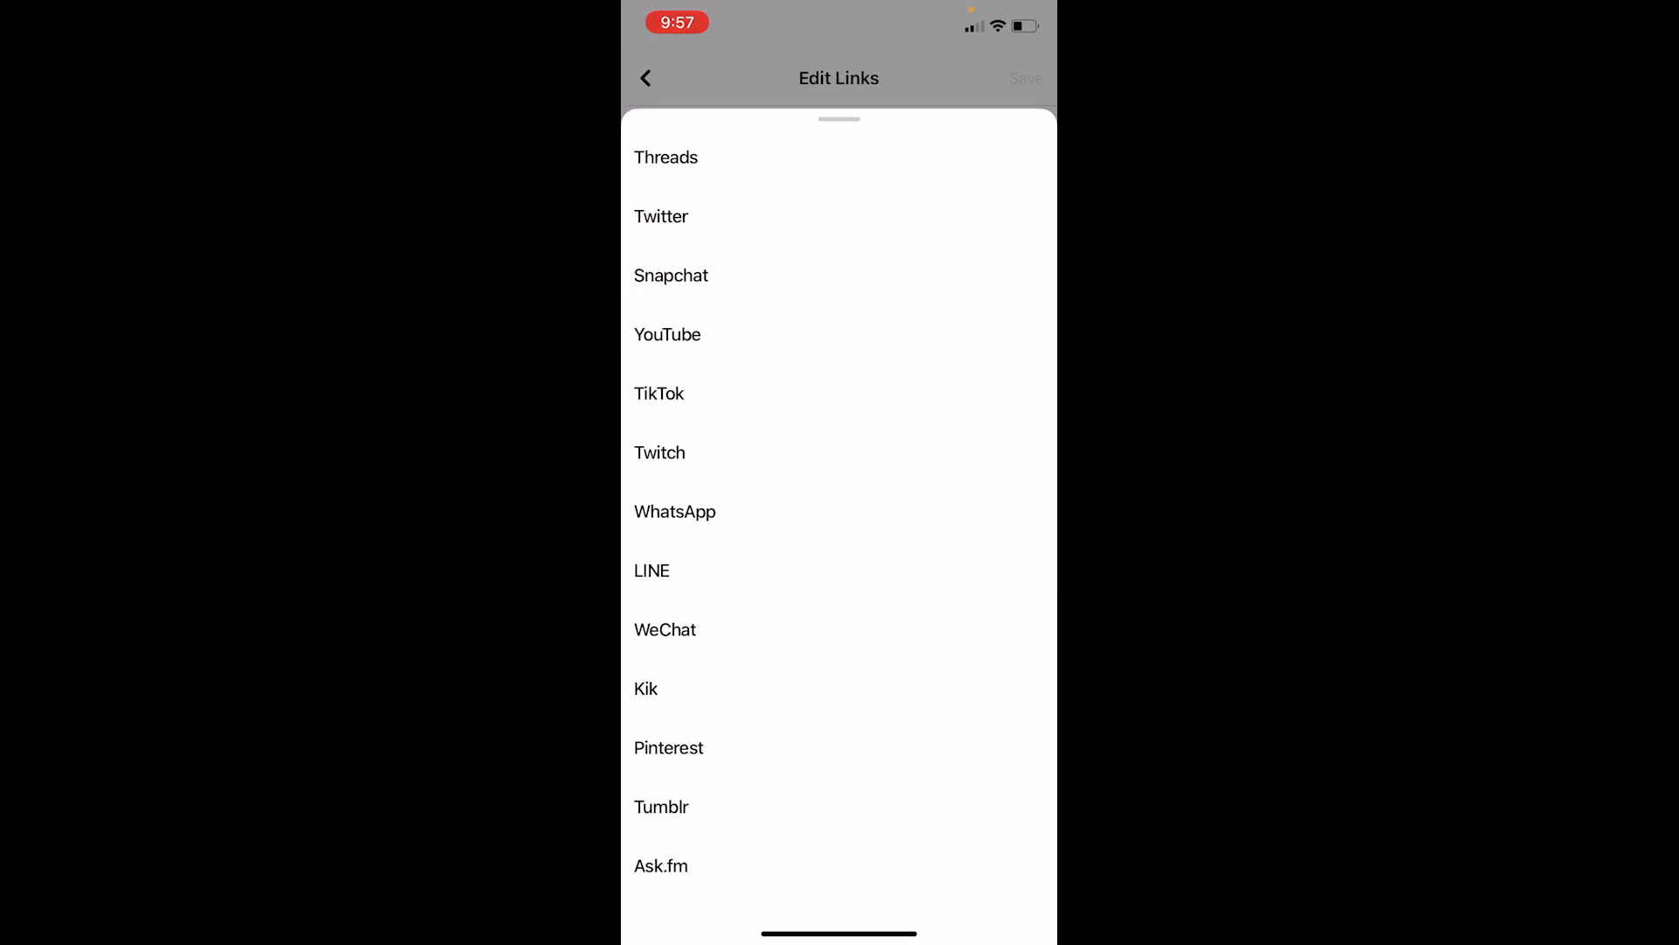
left_click(666, 334)
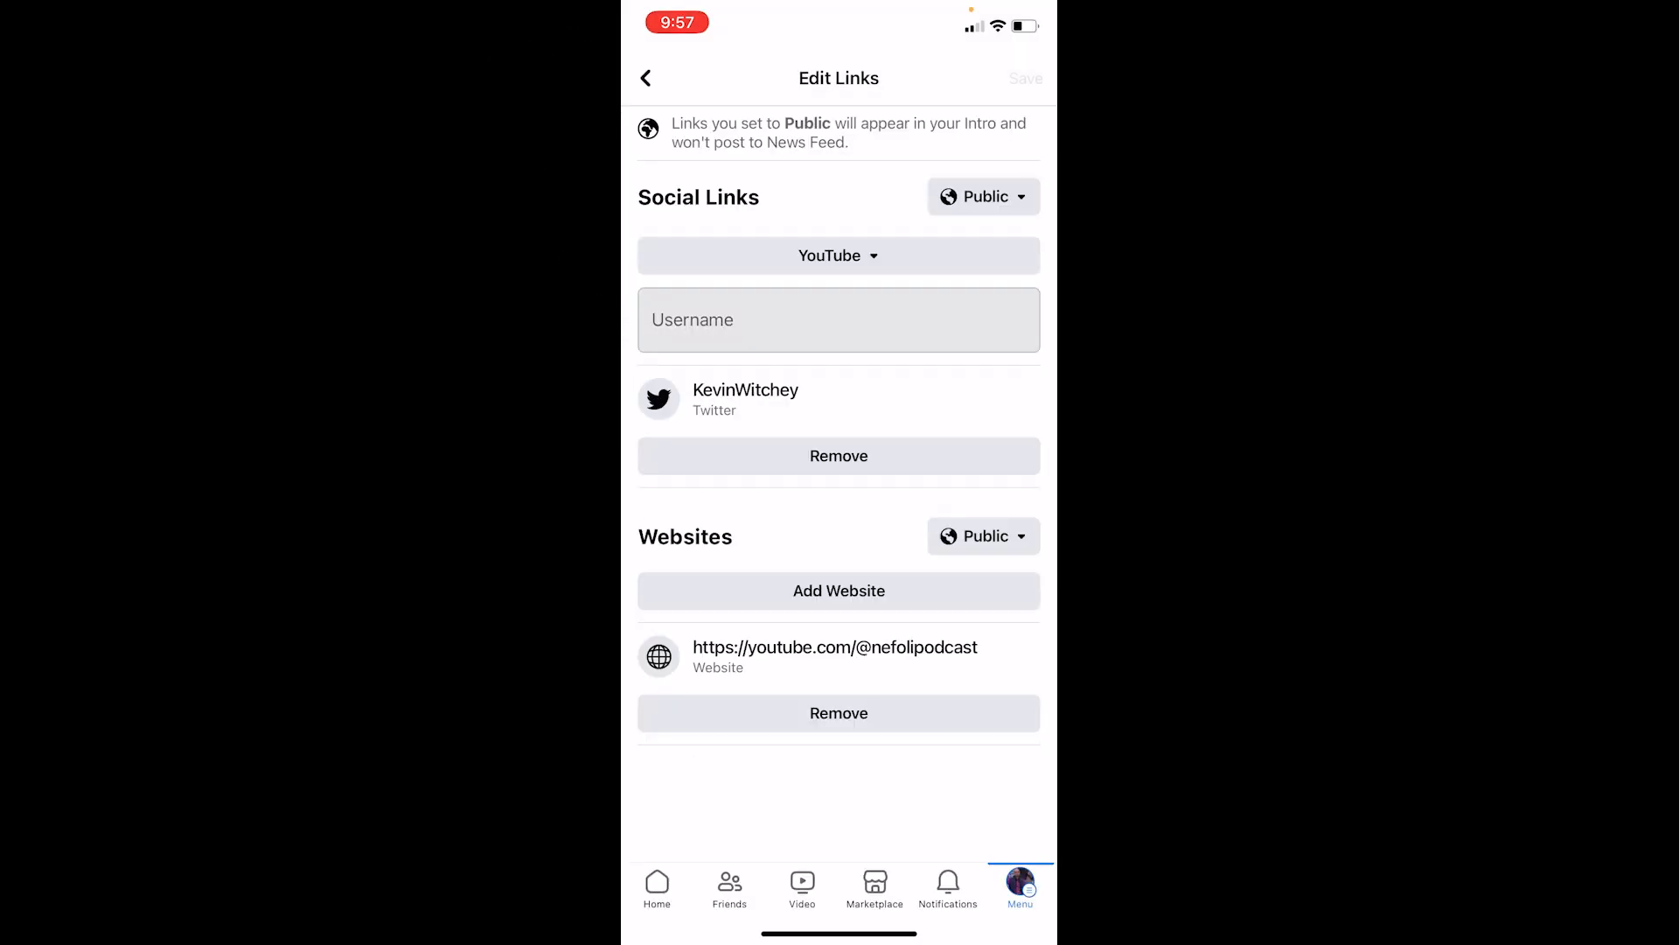
type("https://youtube.com/@witcheykevin")
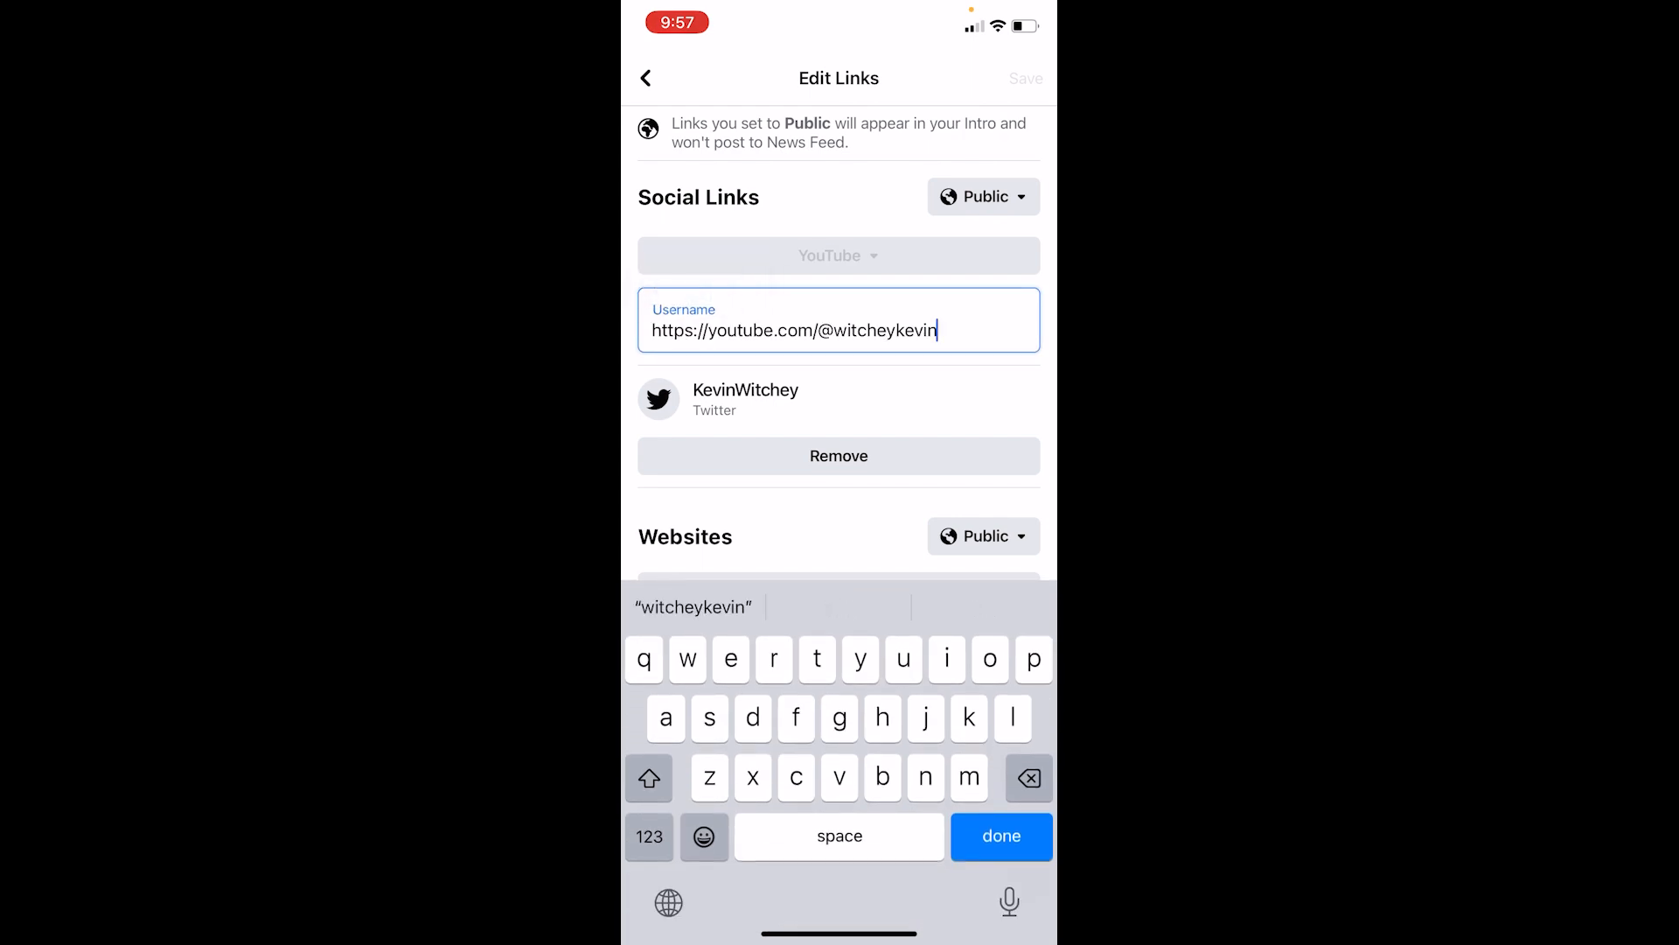
left_click(1000, 836)
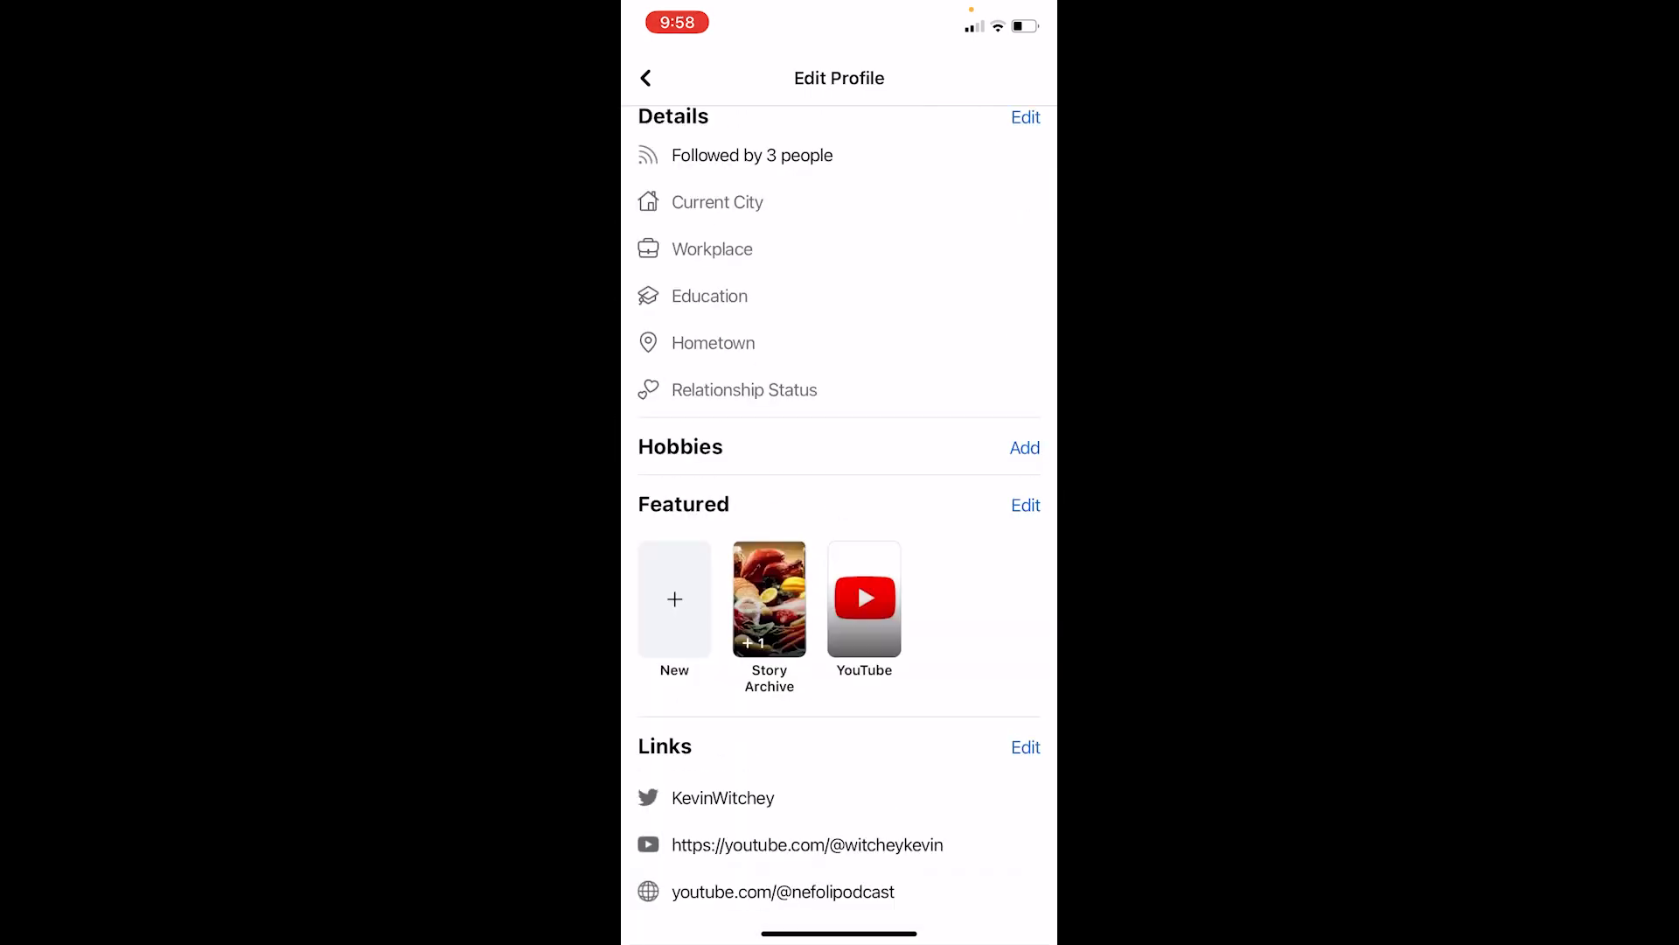
left_click(645, 77)
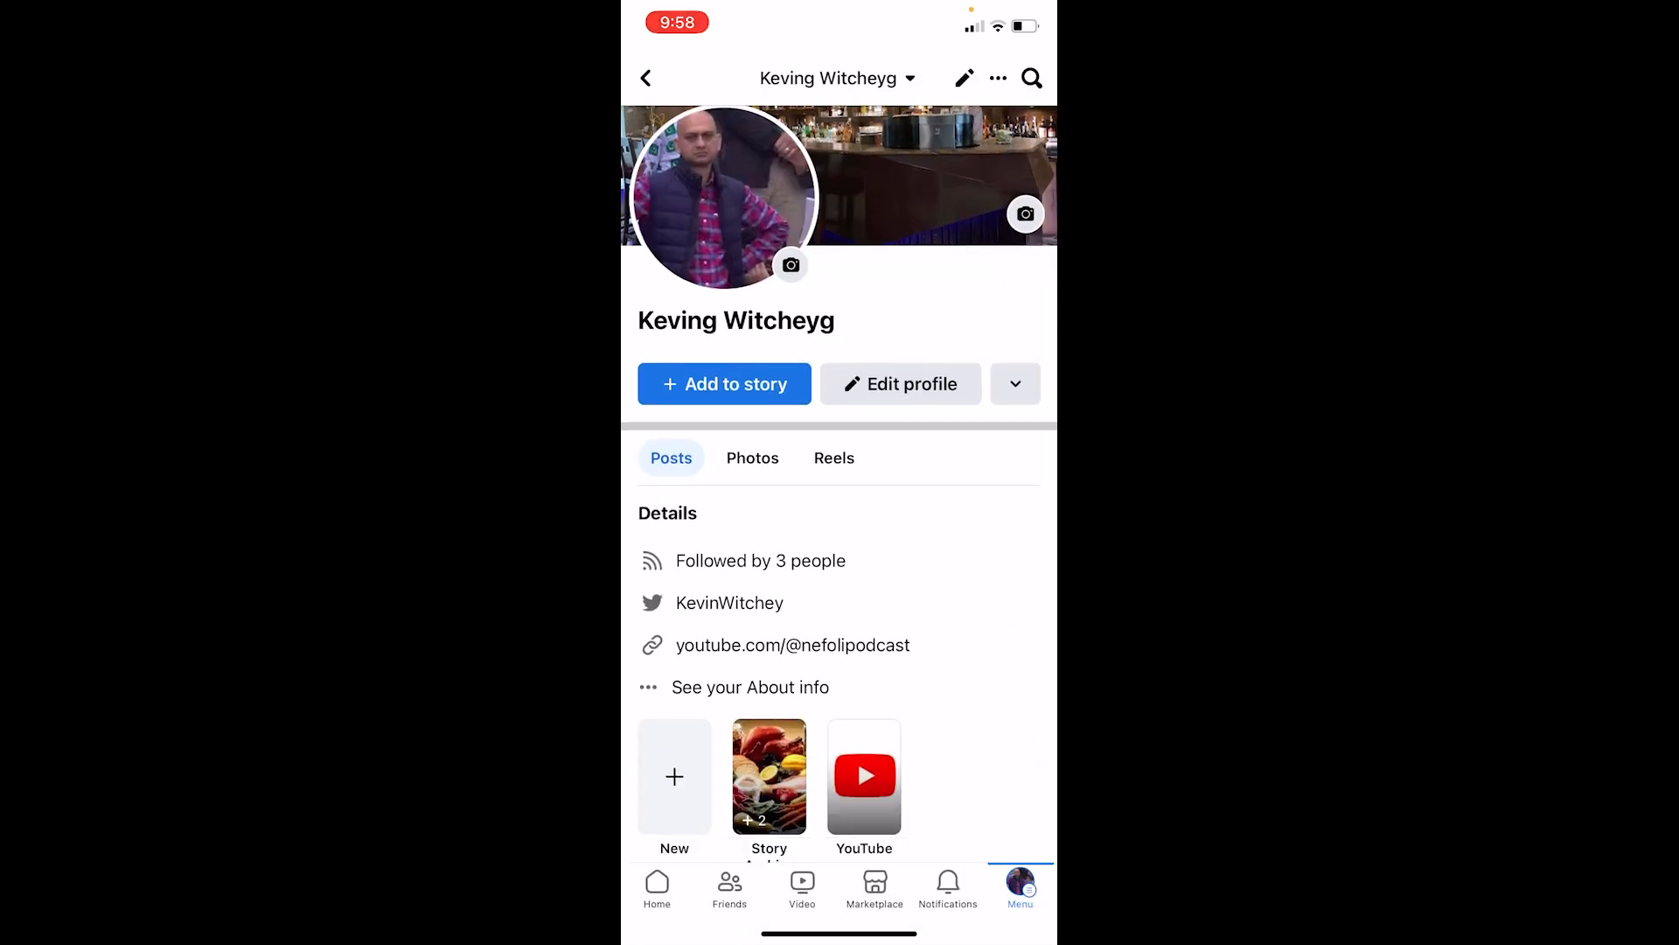